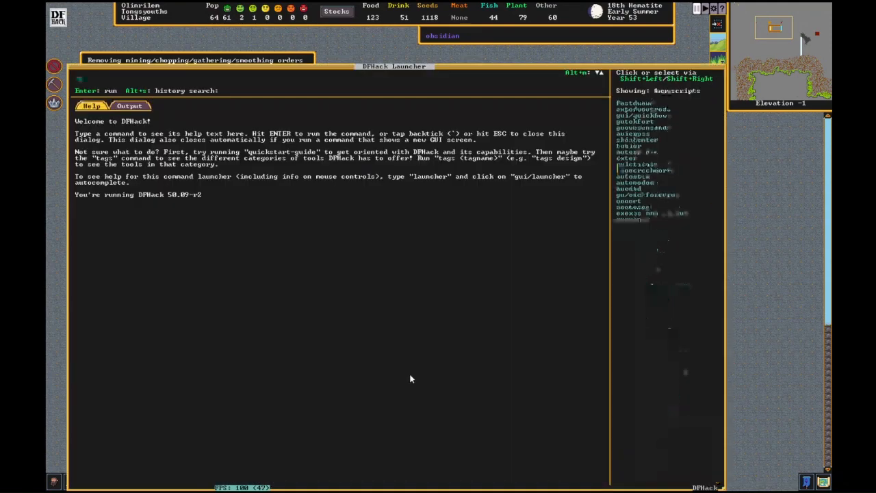
# Leave the DFHack launcher and reach the Work orders list via the main menu
pyautogui.write('p')
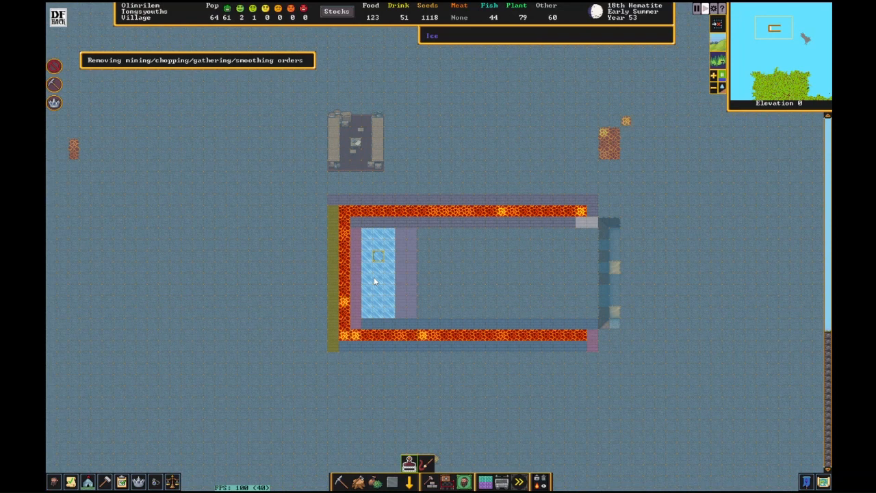
pyautogui.press('Escape')
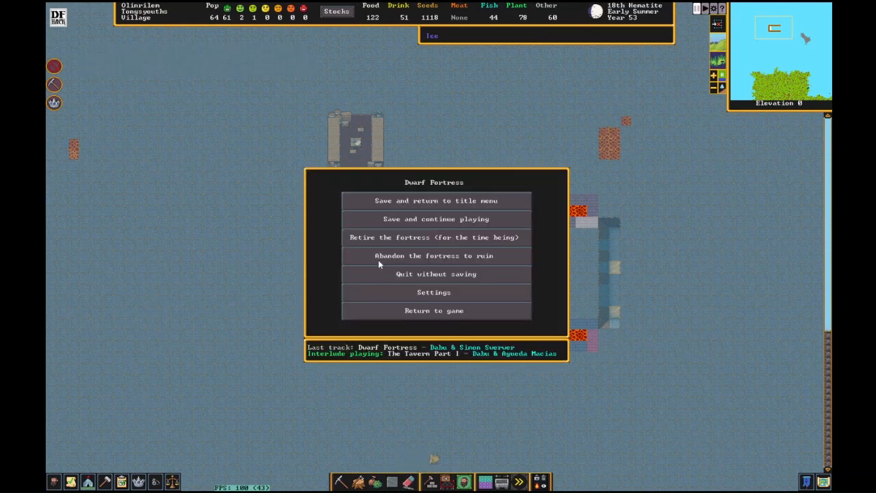
pyautogui.click(434, 309)
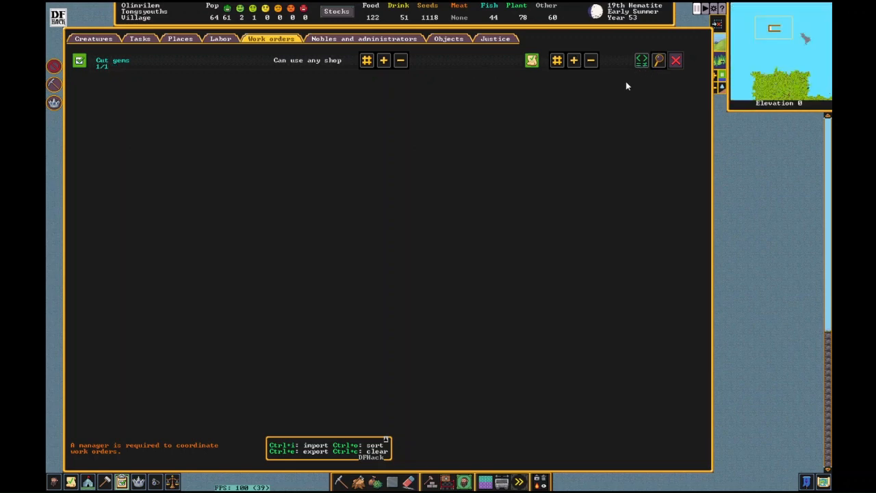
# Close work orders, descend to elevation -3 and show the zone types list
pyautogui.click(676, 60)
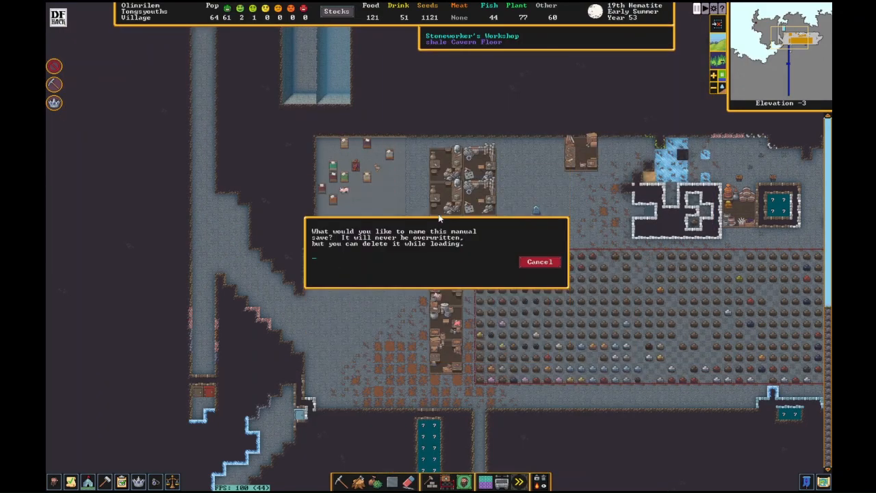
pyautogui.write('apparently')
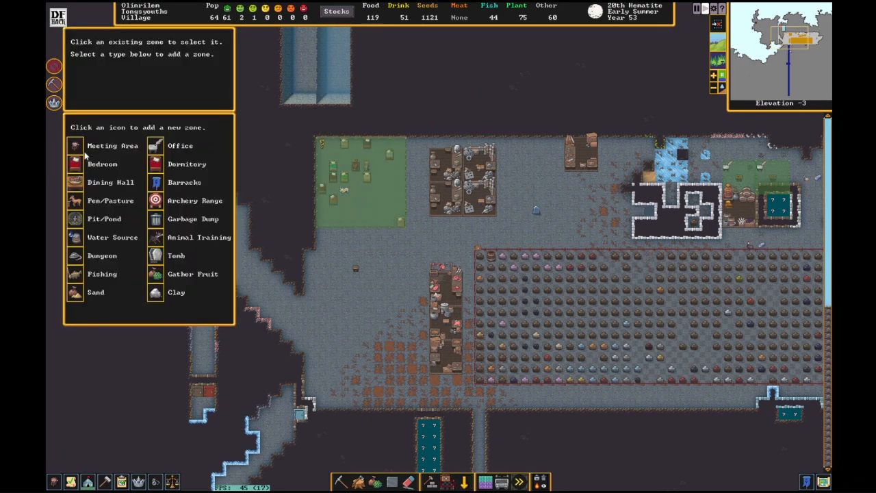
# Paint a small office zone and assign a dwarf as its owner
pyautogui.click(181, 145)
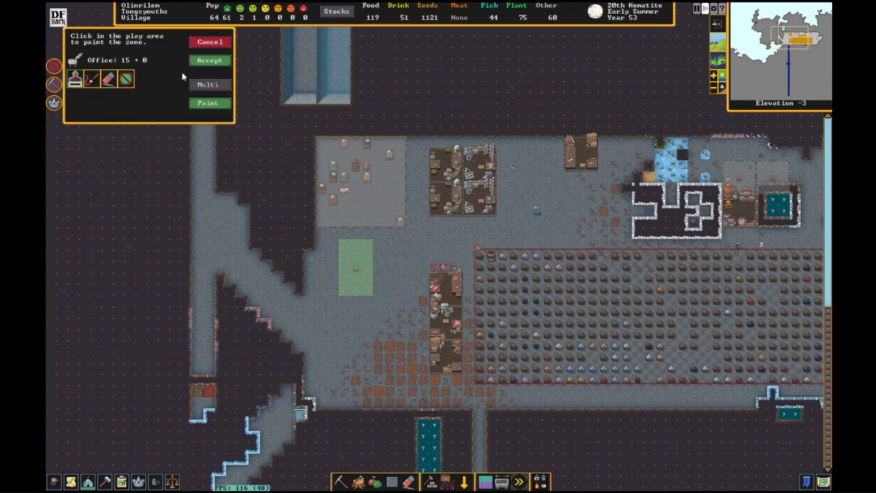
pyautogui.click(209, 60)
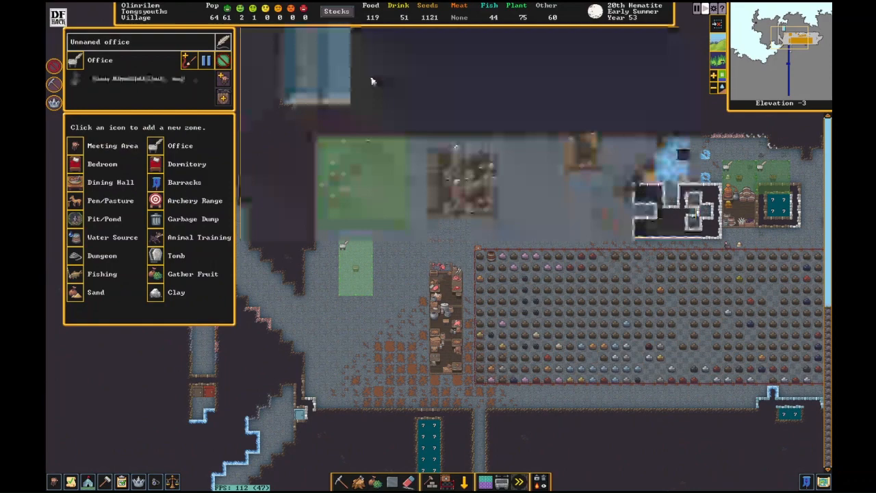
pyautogui.click(144, 78)
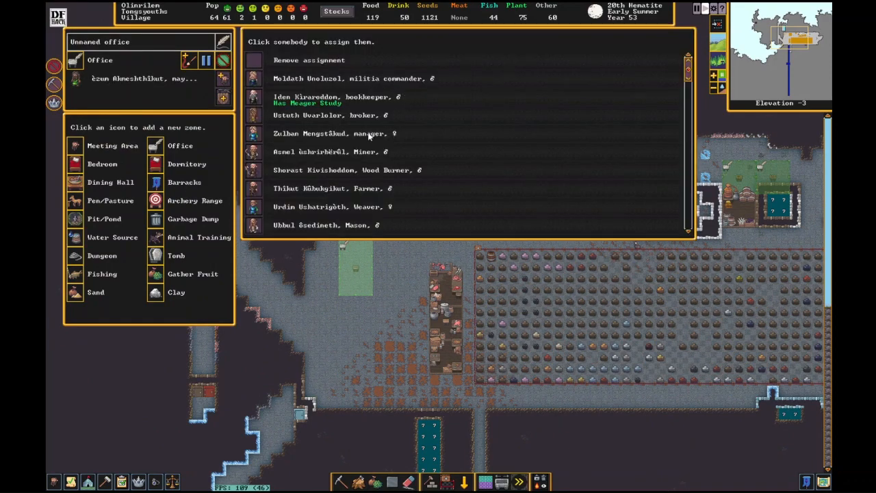
pyautogui.click(364, 39)
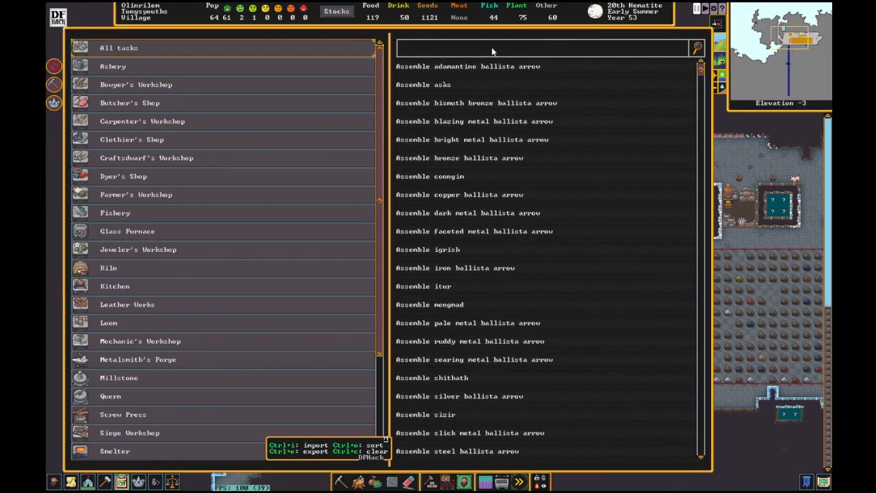
# Search BREW and add a Brew drink from fruit work order
pyautogui.write('BREW')
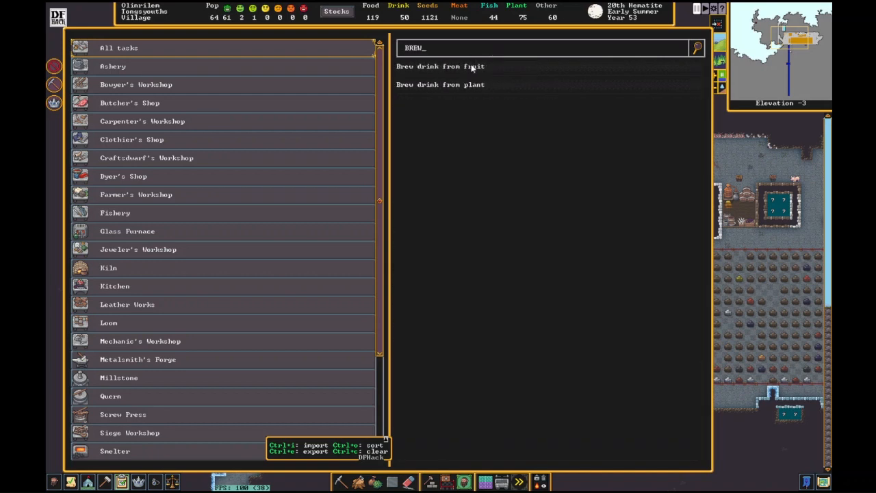
pyautogui.click(441, 85)
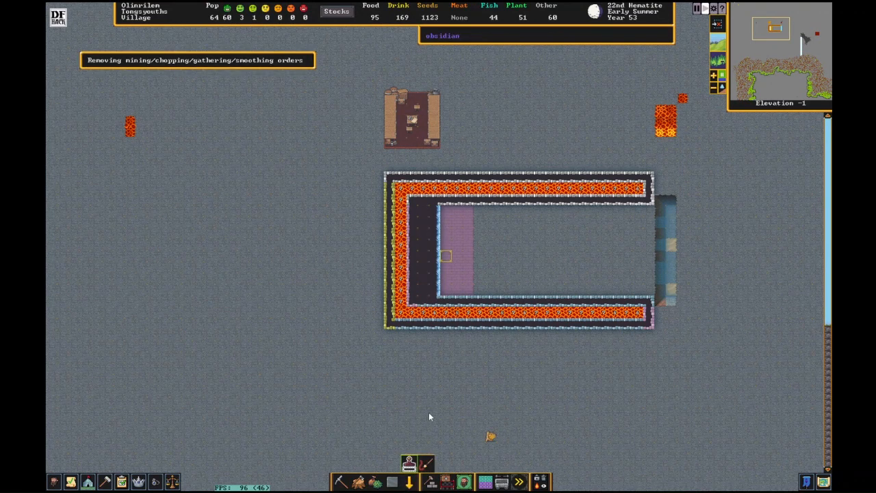
# Run the DFHack probe command from the launcher
pyautogui.press('grave')
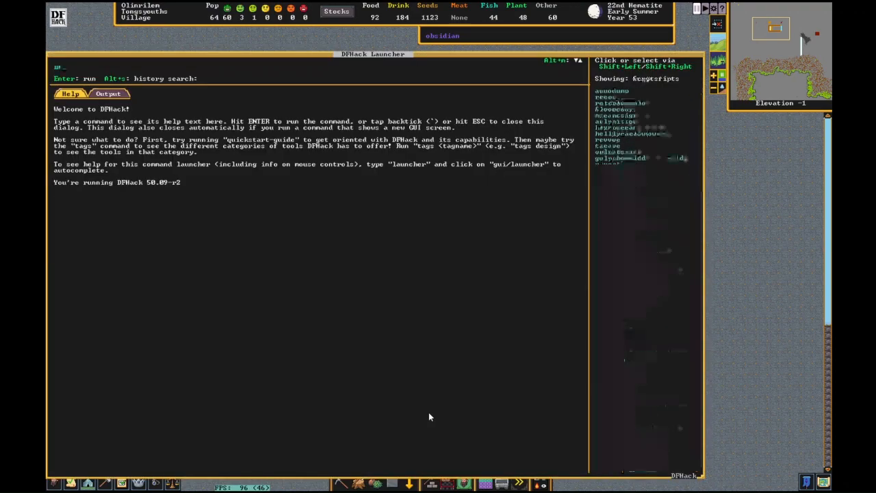
pyautogui.write('probe')
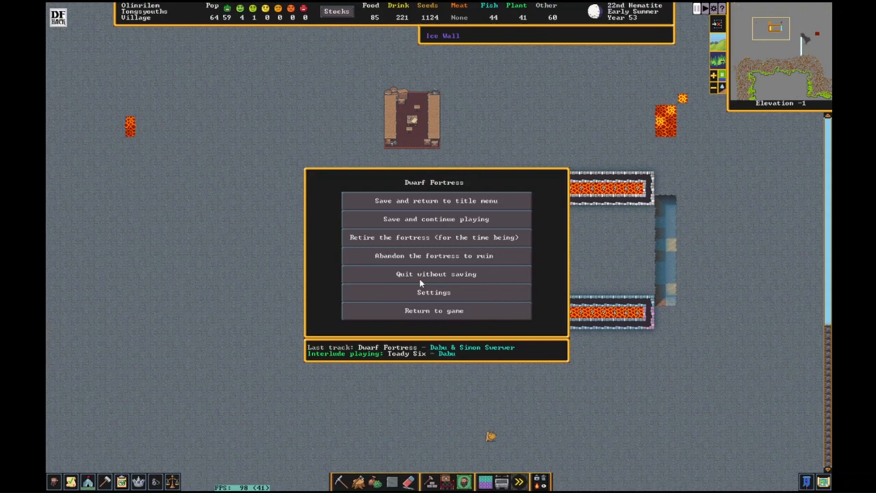
# Glance at the game settings from the Esc menu and return to the game
pyautogui.click(434, 293)
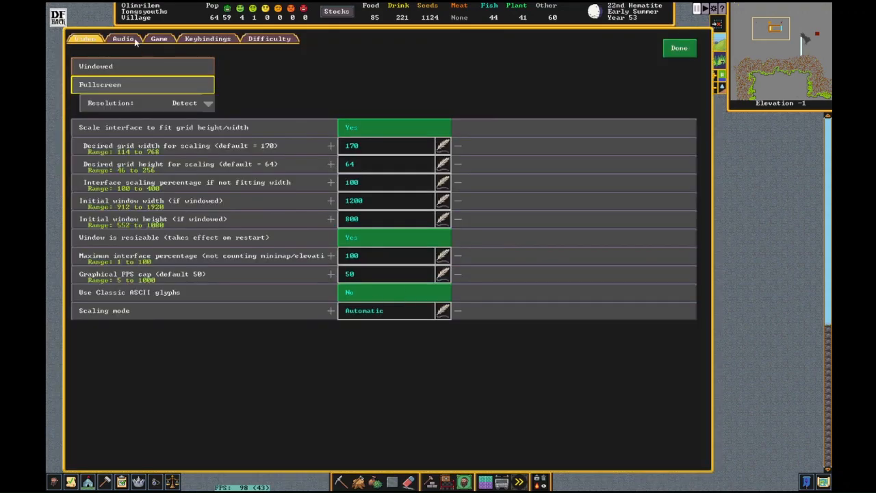
pyautogui.click(158, 38)
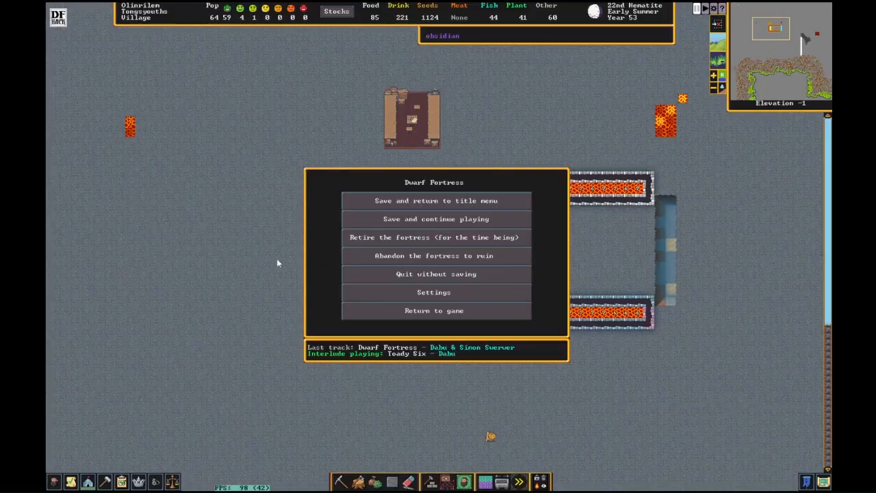
pyautogui.click(432, 310)
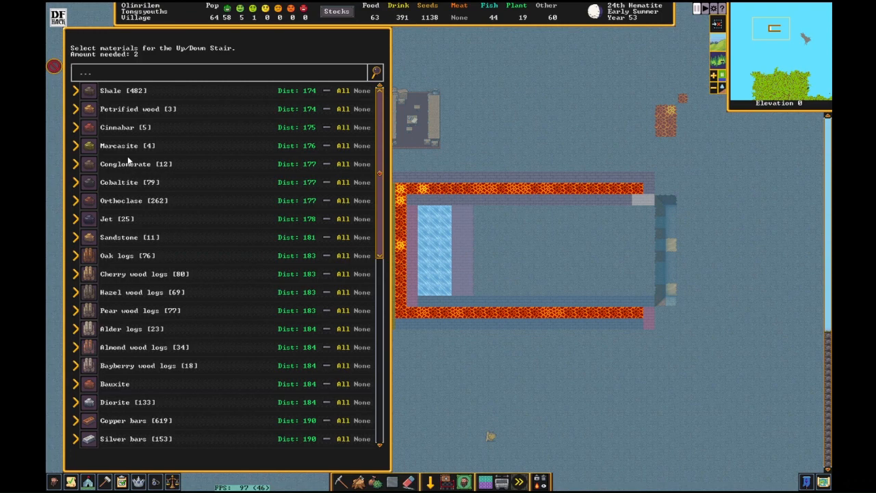
# Back out of the stair, mark cobaltite block floors across the structure's interior, and resume the game
pyautogui.press('Escape')
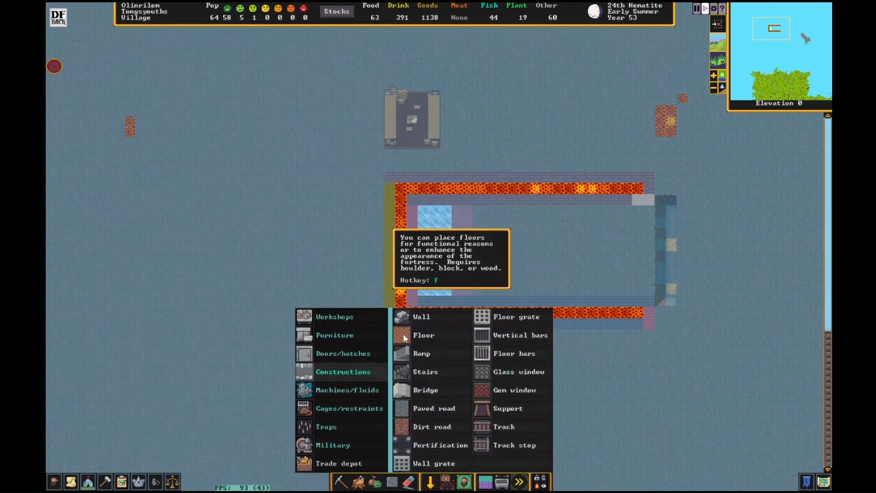
pyautogui.click(423, 334)
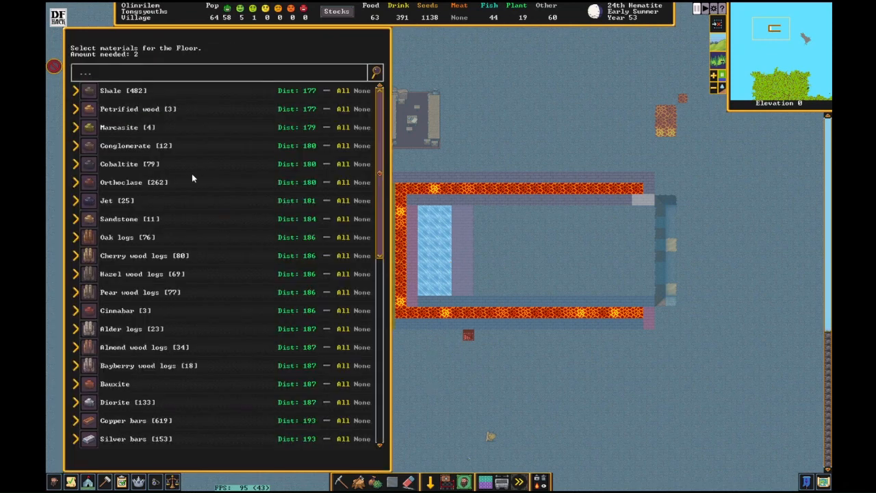
pyautogui.moveTo(164, 272)
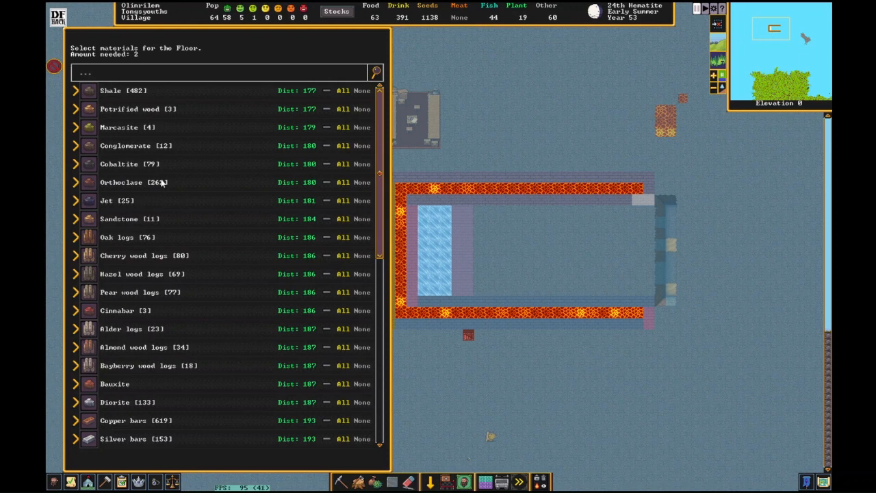
pyautogui.moveTo(368, 172)
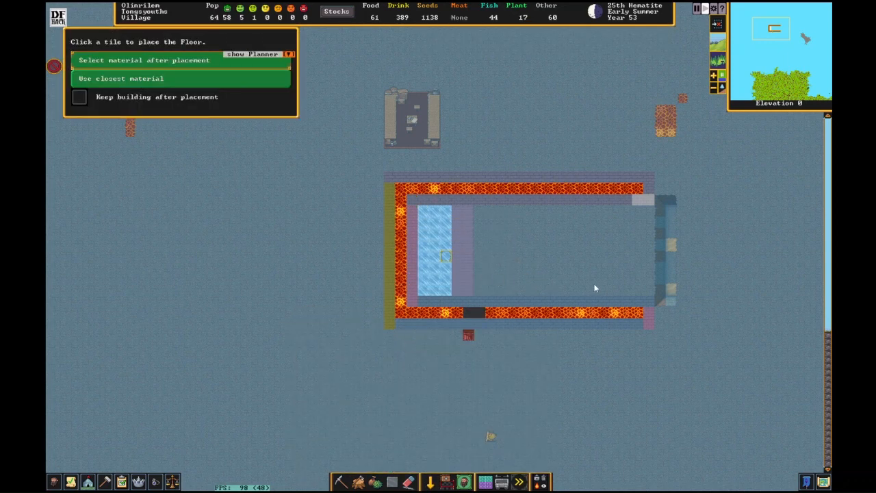
pyautogui.click(143, 60)
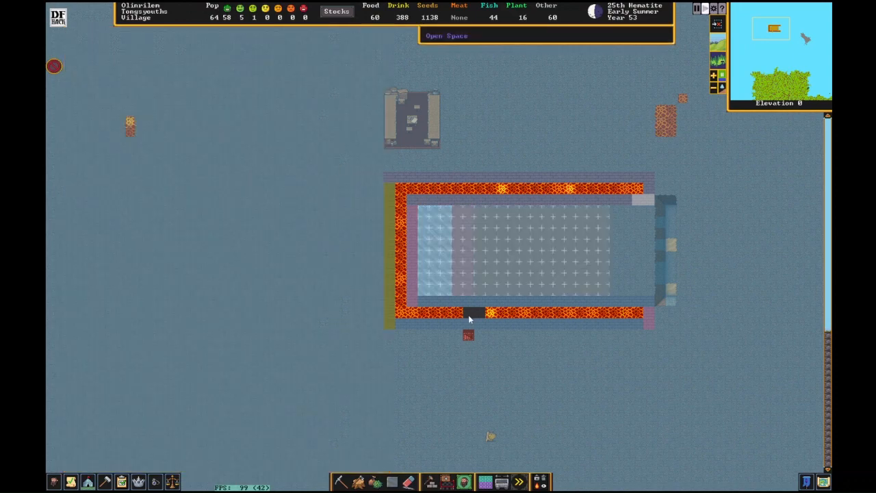
pyautogui.press('Escape')
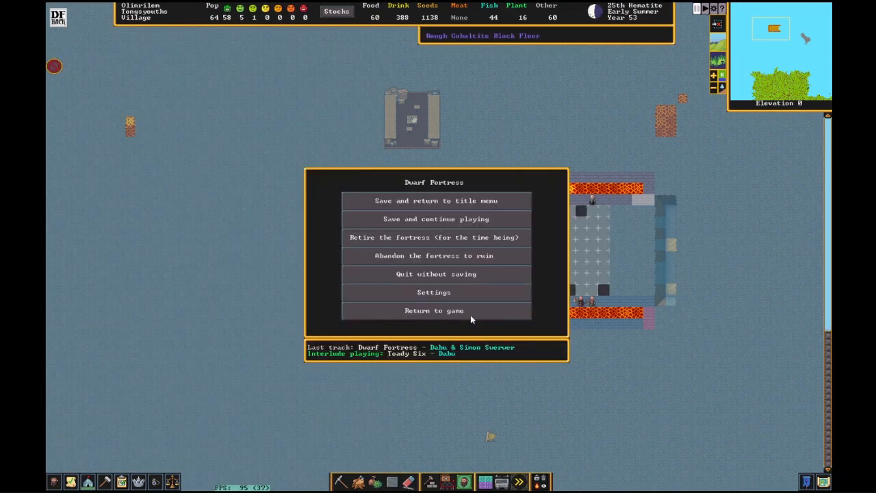
pyautogui.click(434, 310)
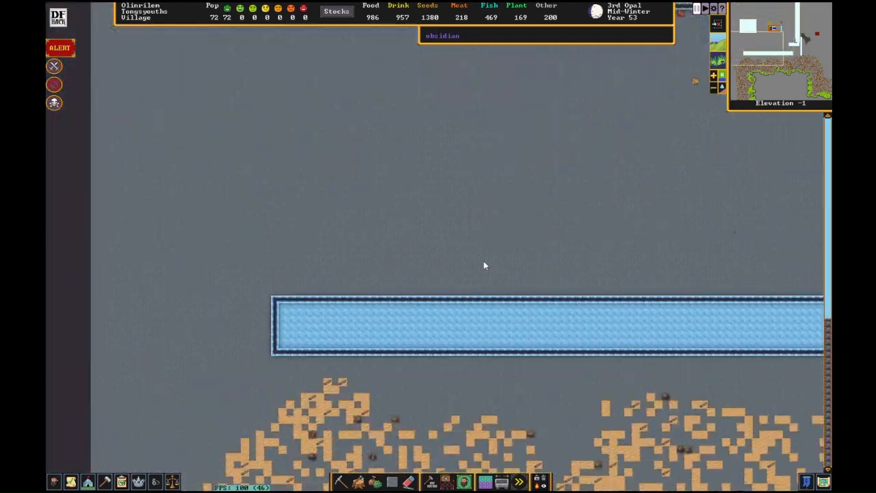
# Move down to the tunnel level and show the trap building options
pyautogui.scroll(-3)
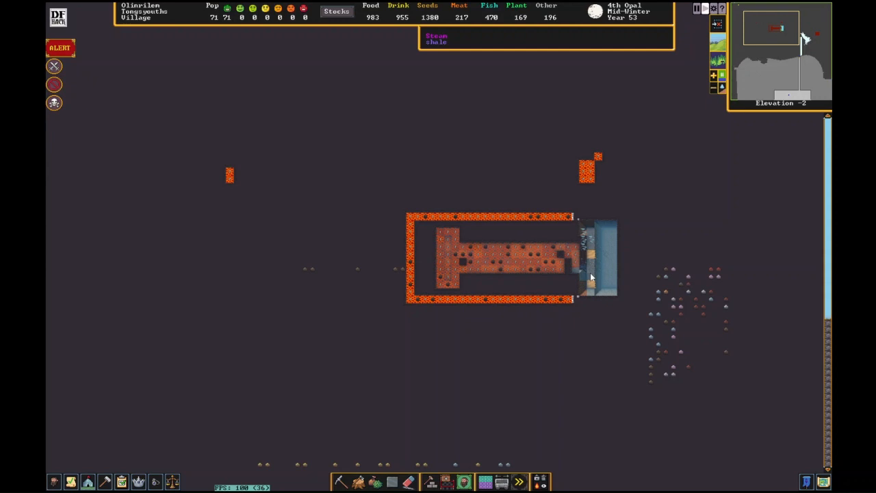
pyautogui.hscroll(3)
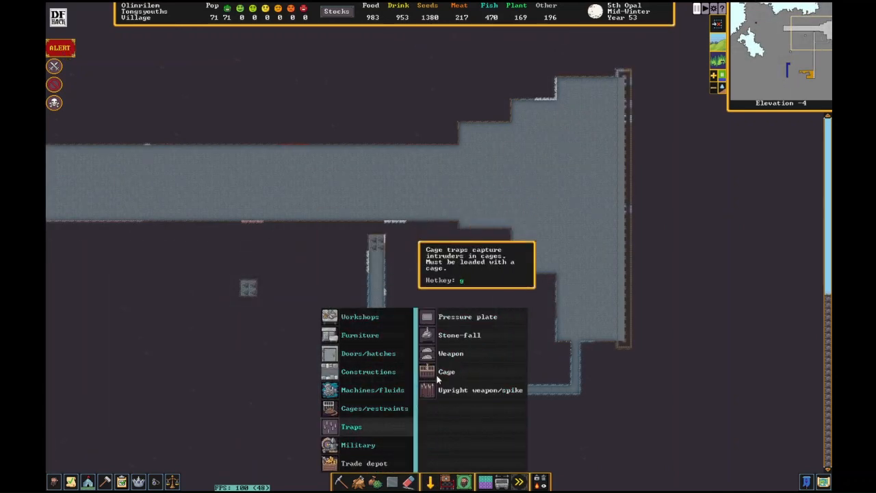
pyautogui.click(446, 371)
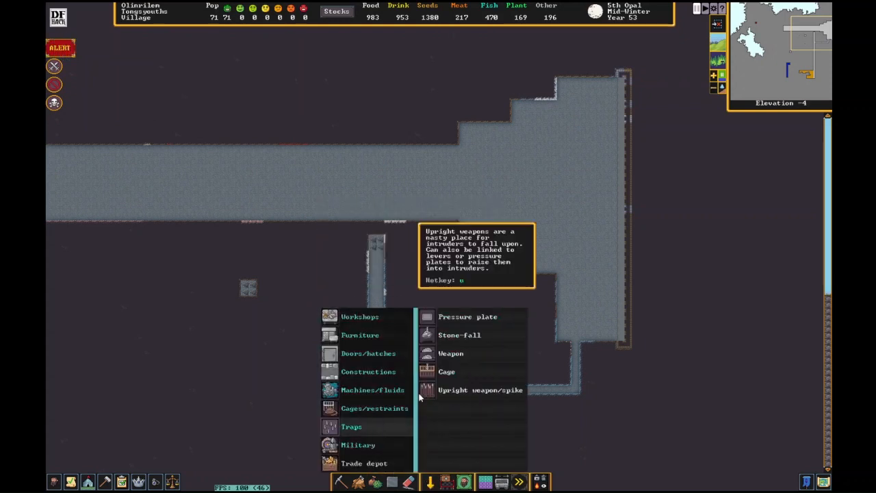
pyautogui.click(446, 371)
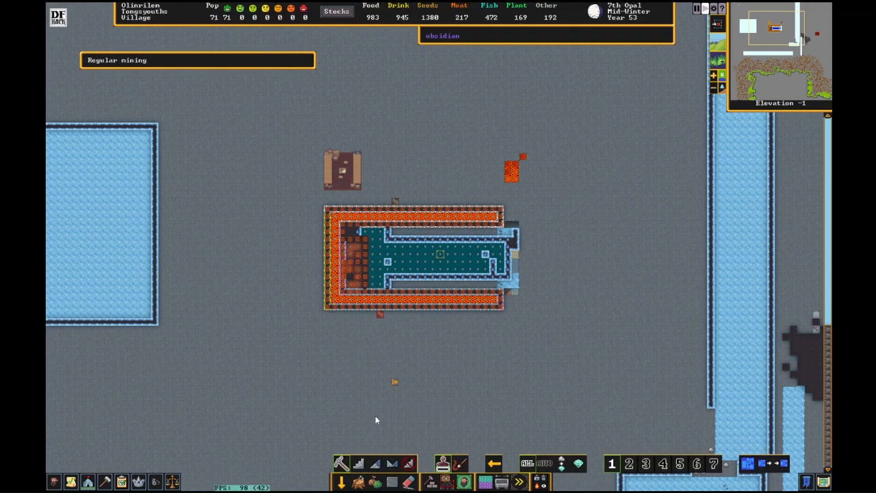
# Switch the dig tool to removing stairs, ramps and constructions
pyautogui.click(408, 463)
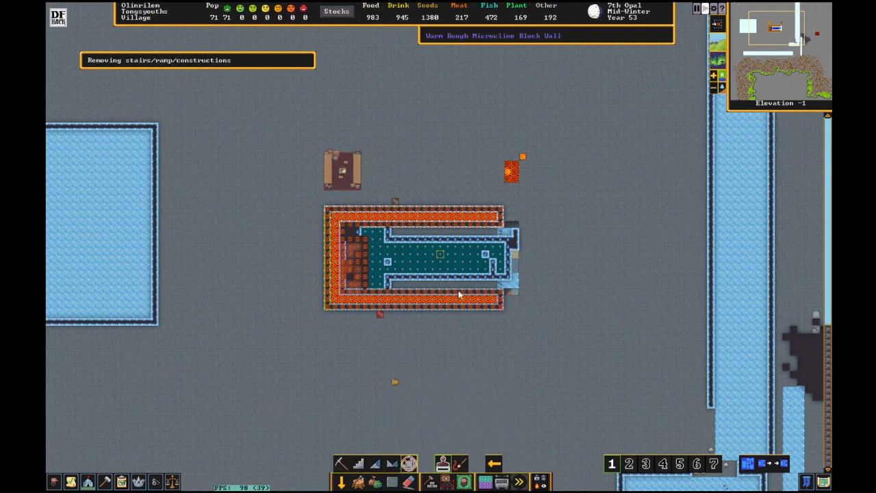
pyautogui.moveTo(509, 312)
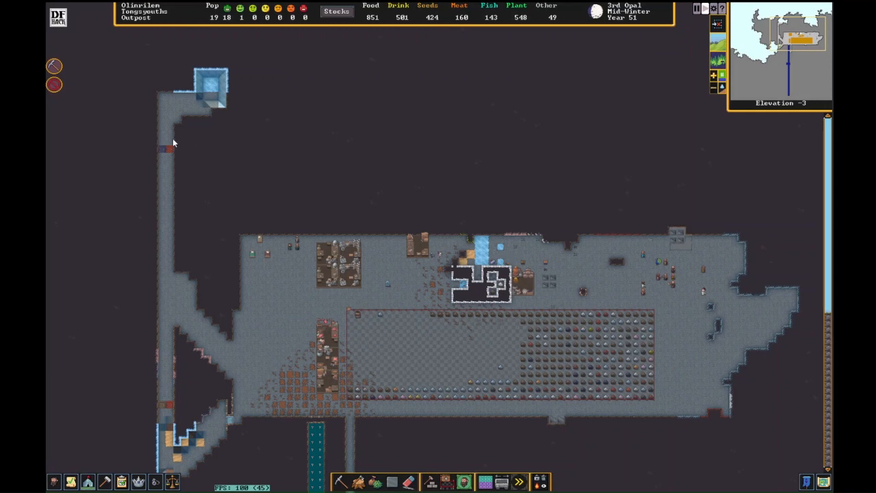
pyautogui.moveTo(182, 194)
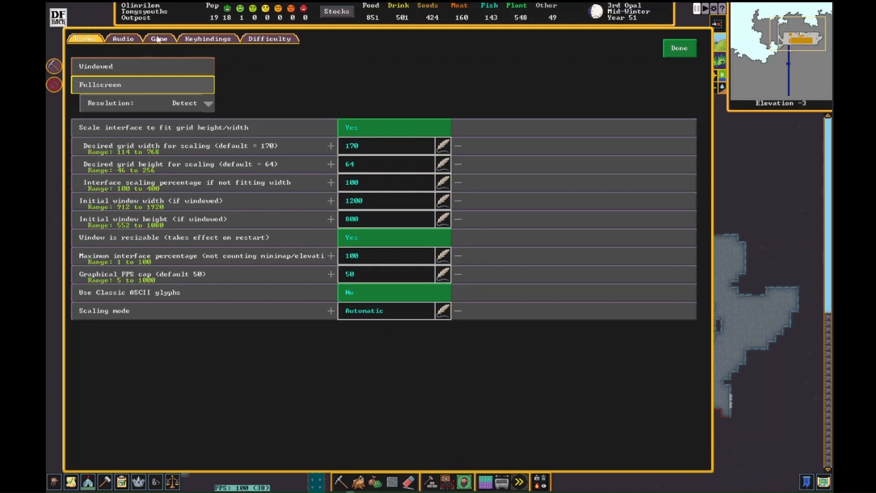
# Set Enable temperature to Yes in Game settings and close them
pyautogui.click(159, 38)
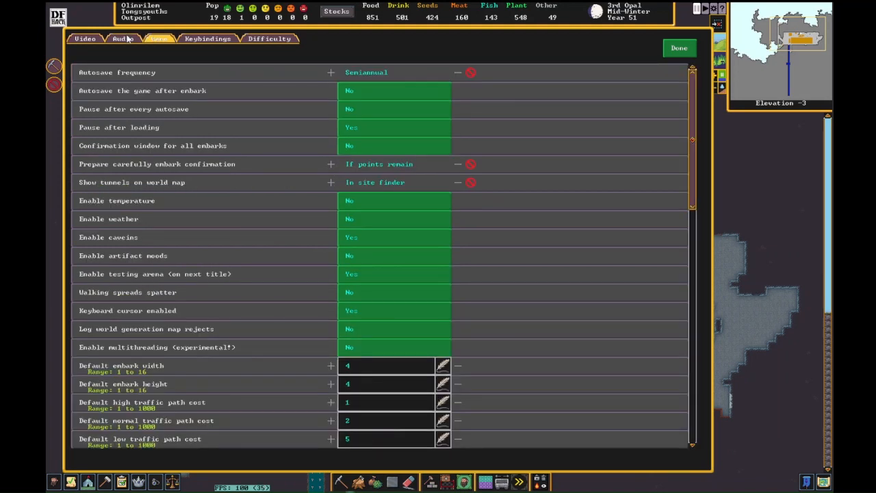
pyautogui.moveTo(355, 230)
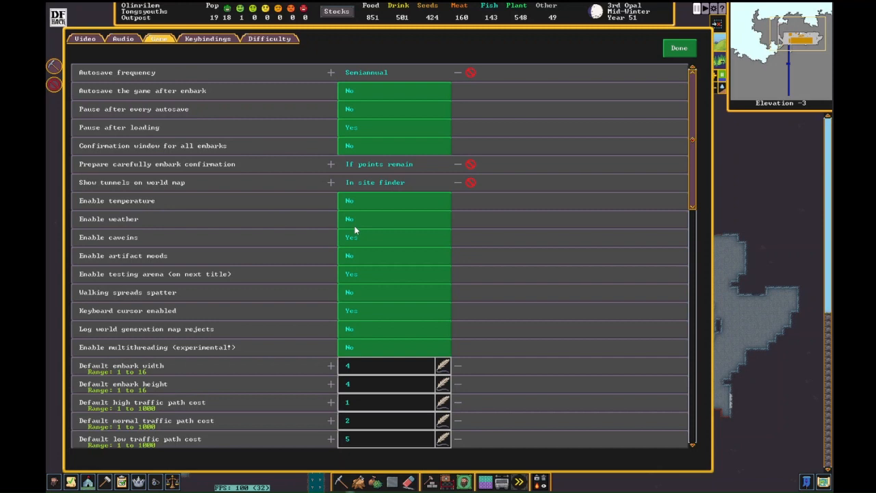
pyautogui.click(394, 200)
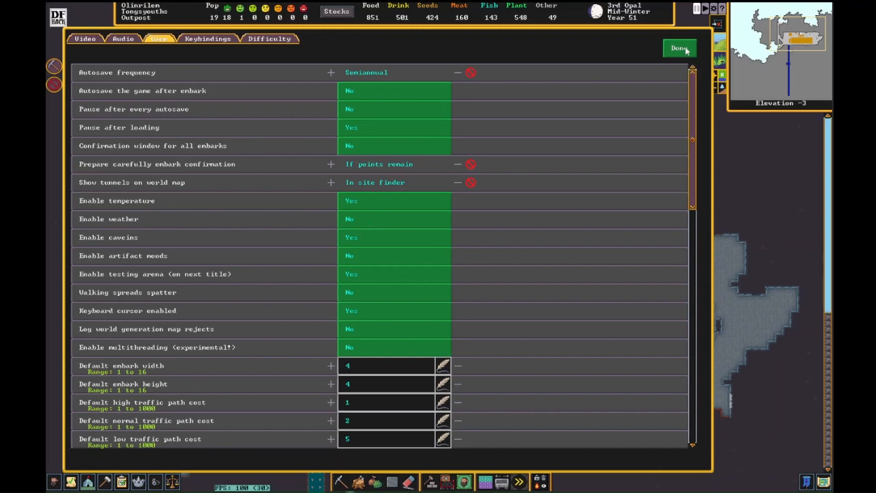
pyautogui.click(679, 48)
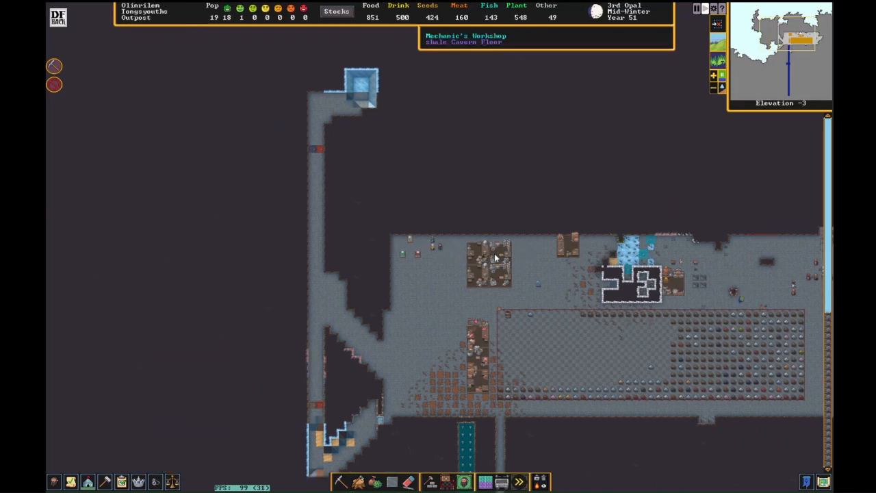
# Plan a shale wall in the corridor near the lower-left entrance
pyautogui.click(430, 482)
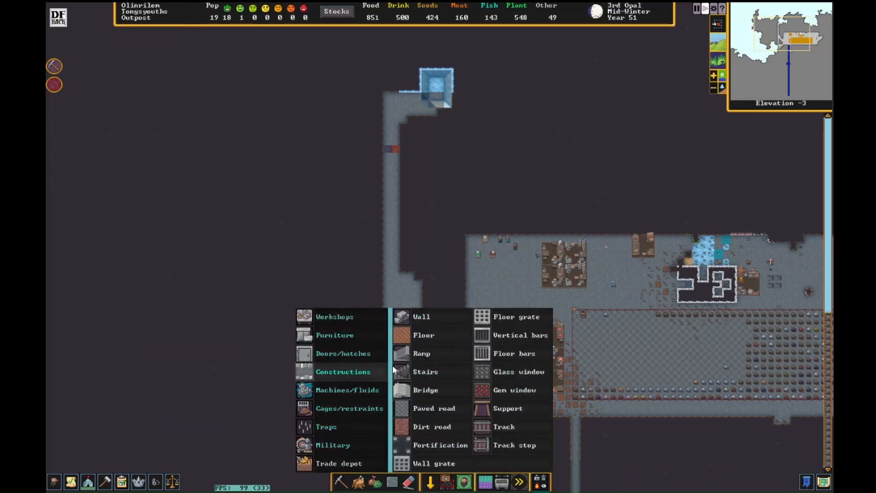
pyautogui.click(421, 316)
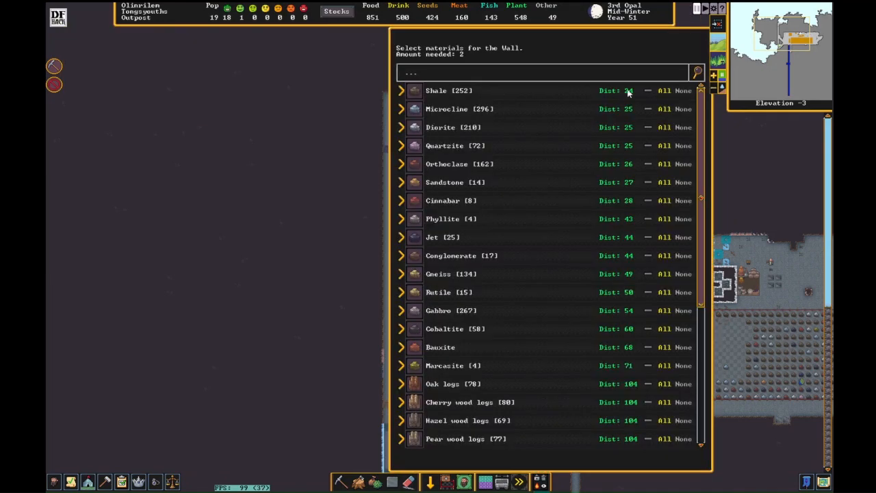
pyautogui.click(435, 90)
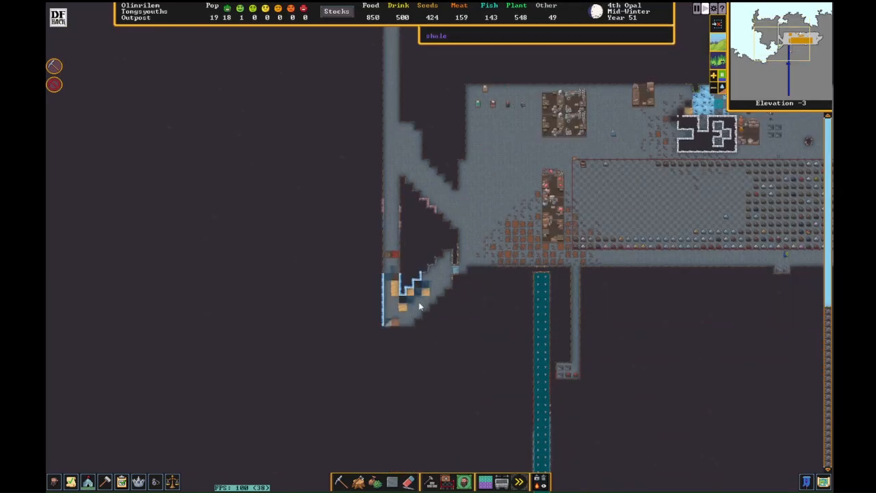
# Start a second wall construction and place it further along the corridor
pyautogui.click(430, 482)
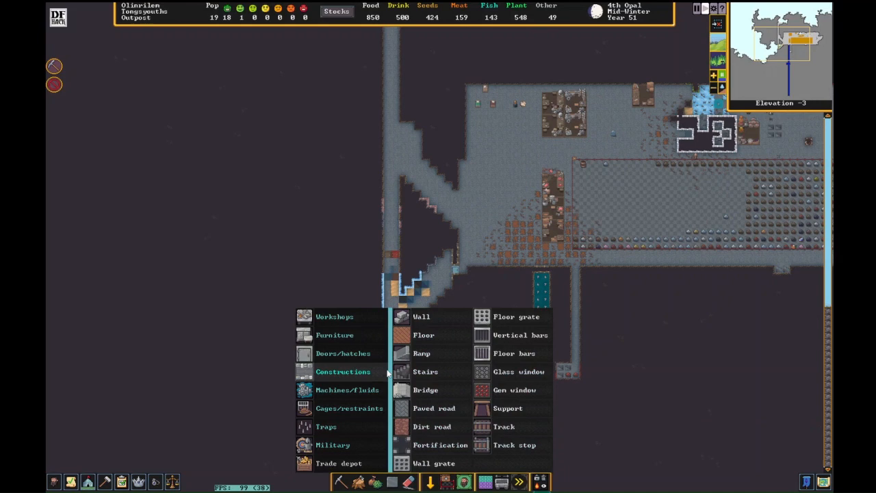
pyautogui.click(422, 316)
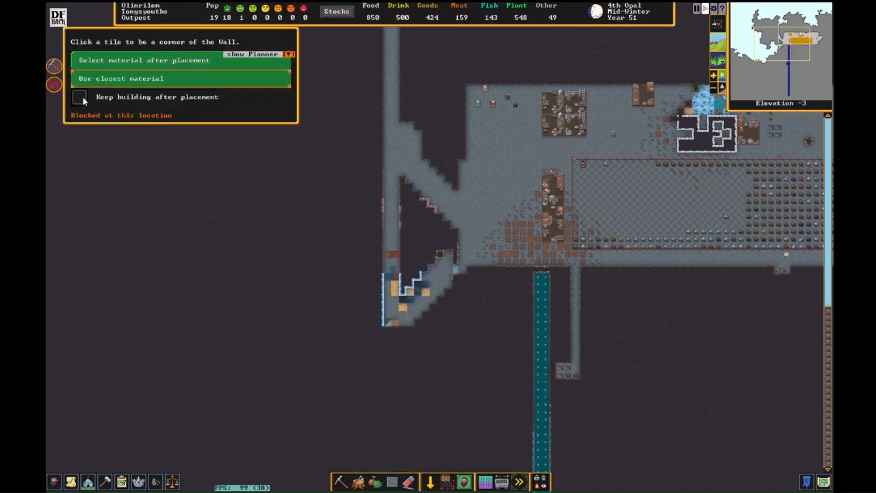
pyautogui.click(80, 96)
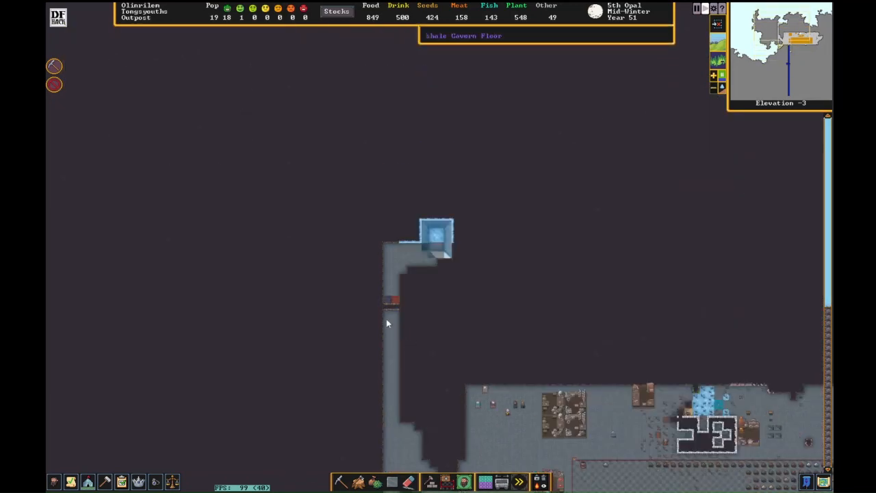
pyautogui.scroll(-3)
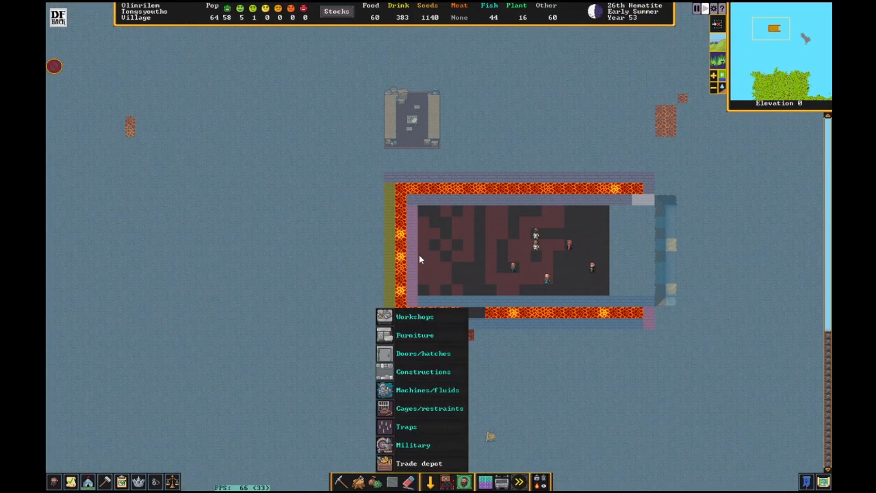
# Show the list of construction types for building over the lava-ringed structure
pyautogui.click(423, 370)
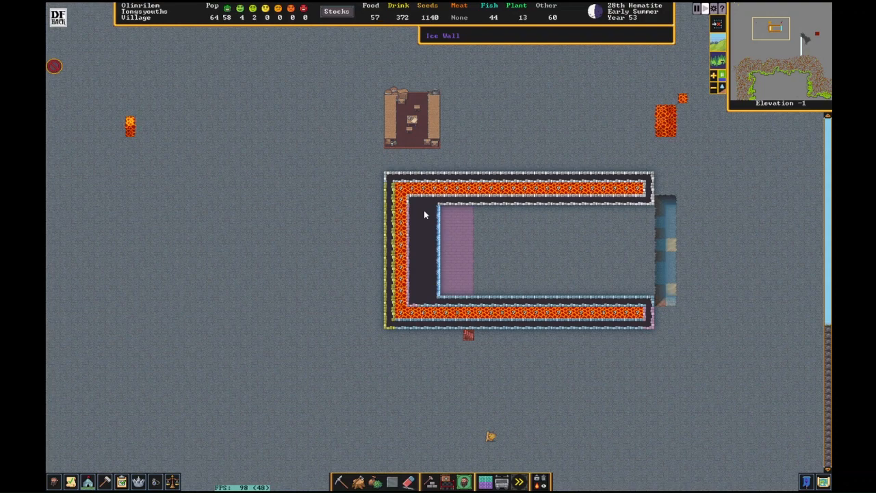
pyautogui.moveTo(419, 232)
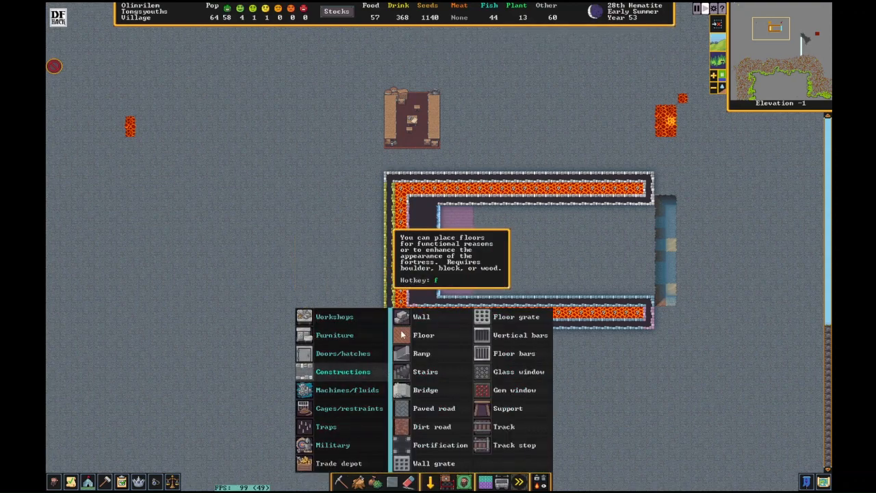
# Place the first wall line just inside the structure's left edge and choose its material
pyautogui.click(422, 317)
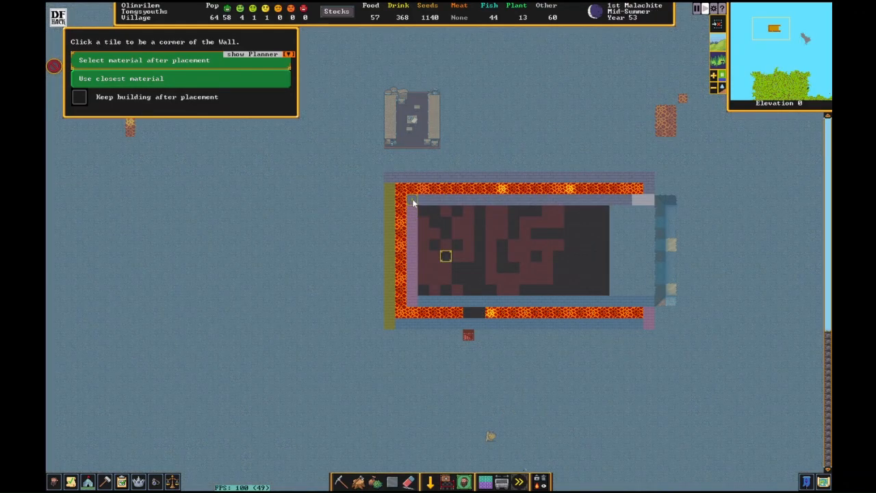
pyautogui.click(413, 203)
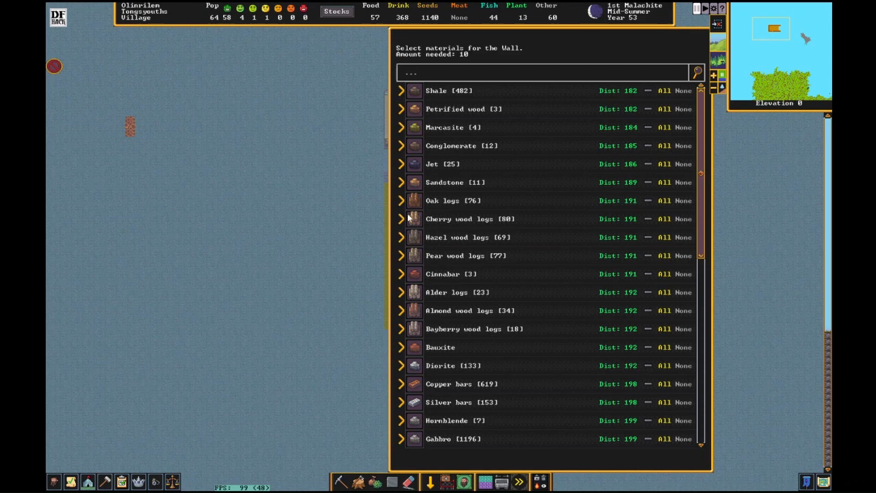
pyautogui.moveTo(650, 78)
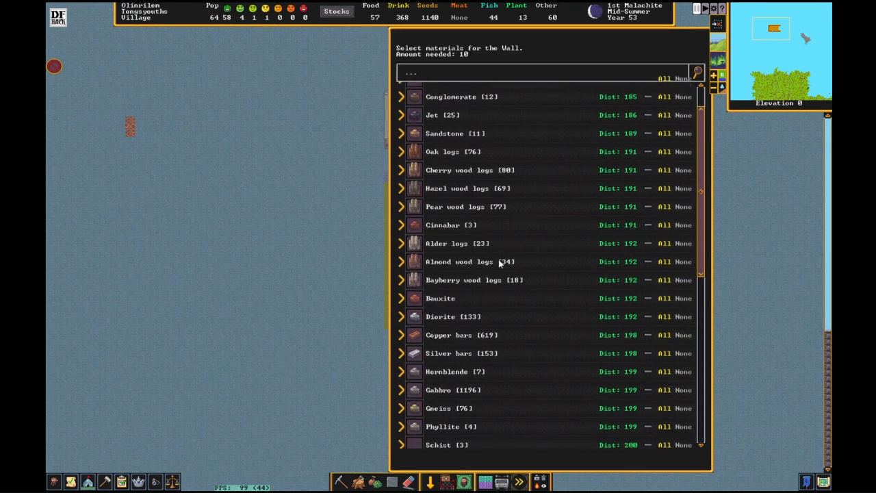
pyautogui.scroll(-3)
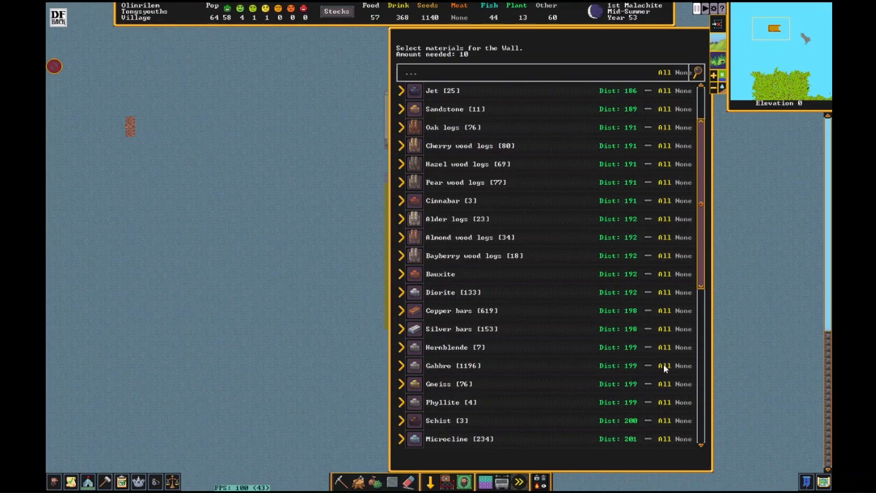
pyautogui.press('Escape')
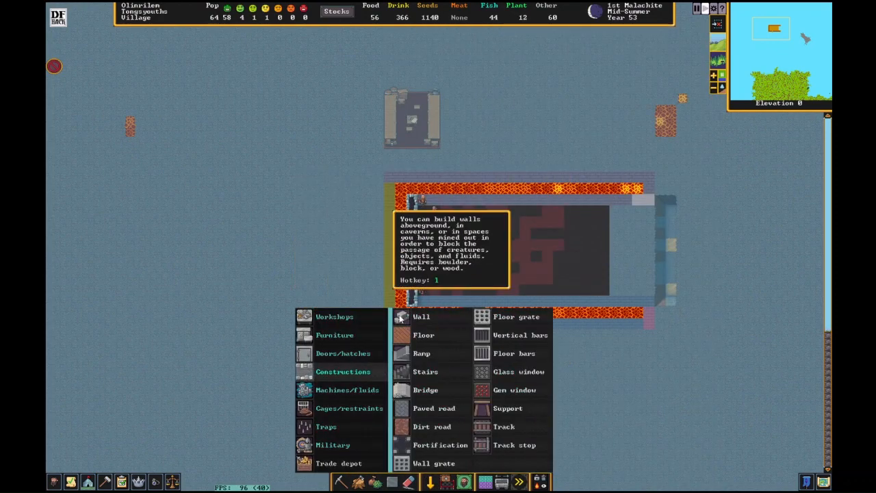
# Place a second wall line parallel to the first and return to the map
pyautogui.click(422, 316)
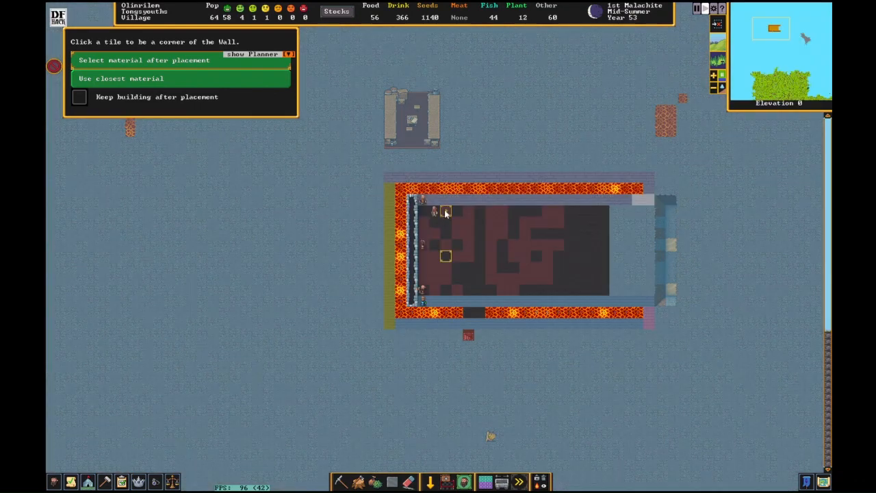
pyautogui.click(143, 61)
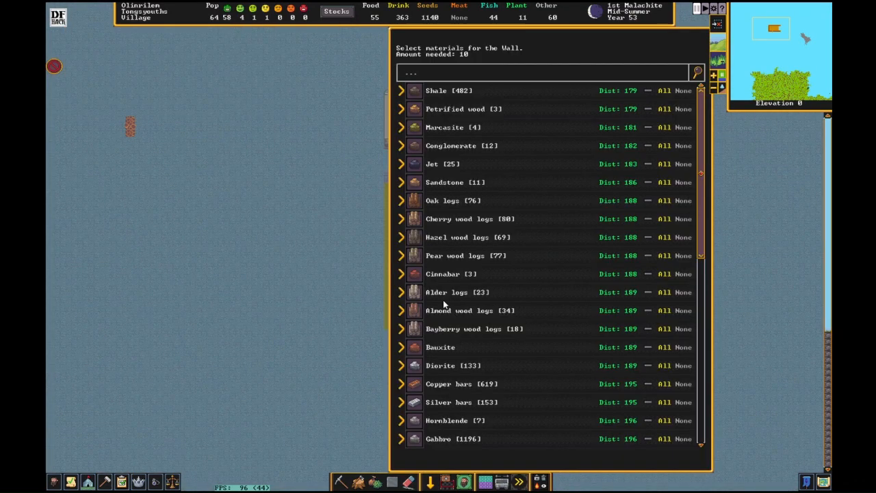
pyautogui.scroll(-3)
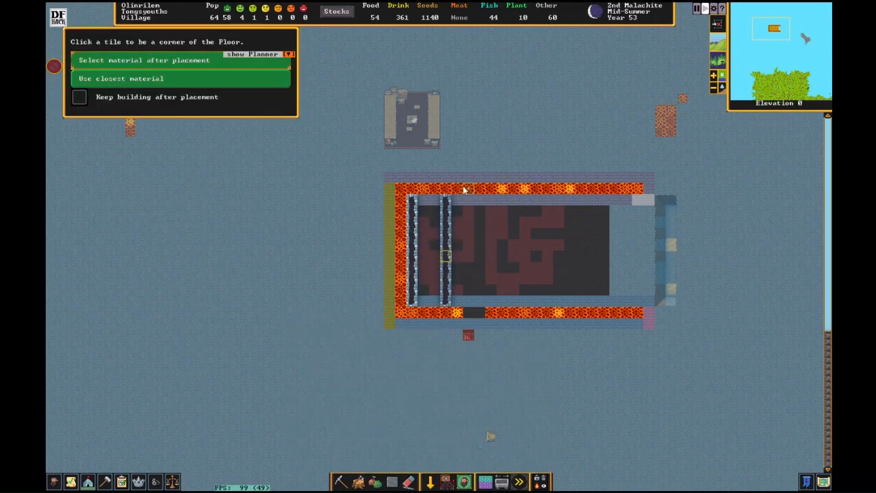
pyautogui.click(478, 189)
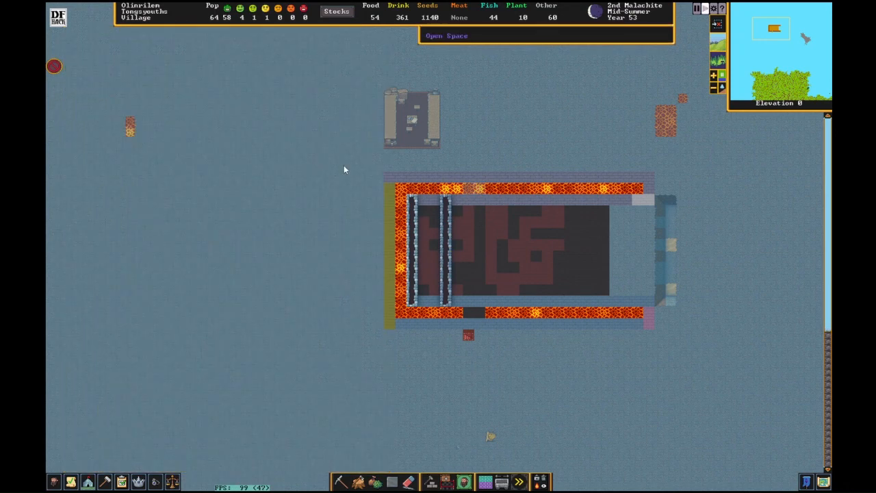
# Mark a five-unit floor between the walls' top ends and browse the material list
pyautogui.click(430, 482)
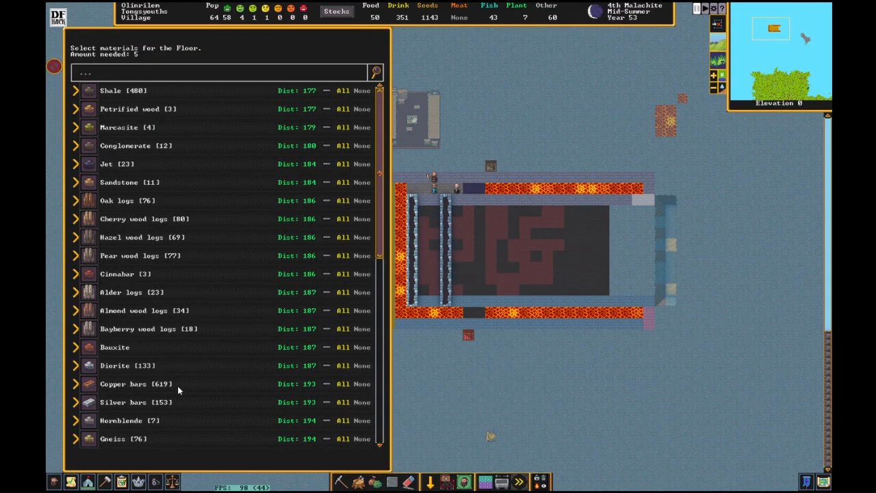
pyautogui.scroll(-3)
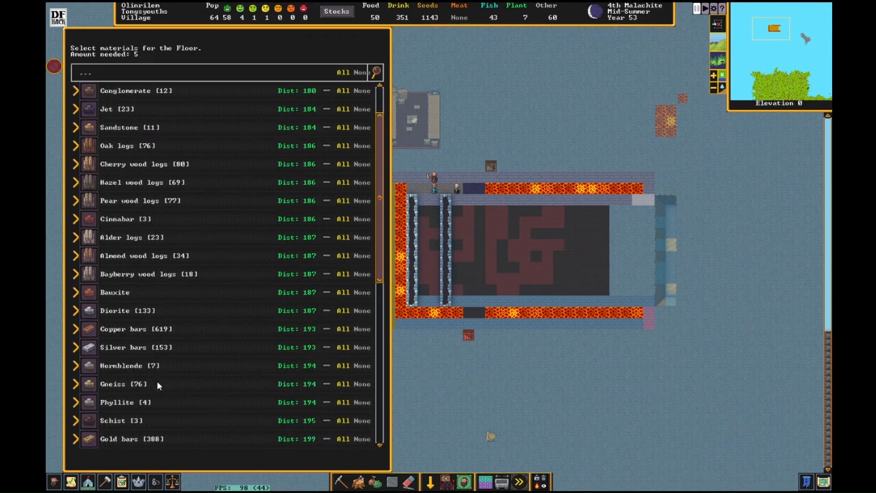
pyautogui.scroll(-3)
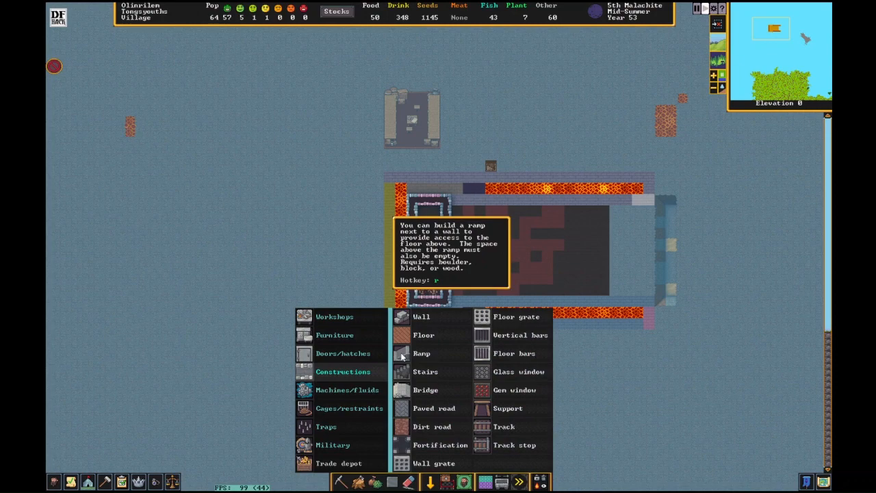
# Plan a rectangular wall outline around the strip between the two walls as a narrow chute
pyautogui.click(424, 371)
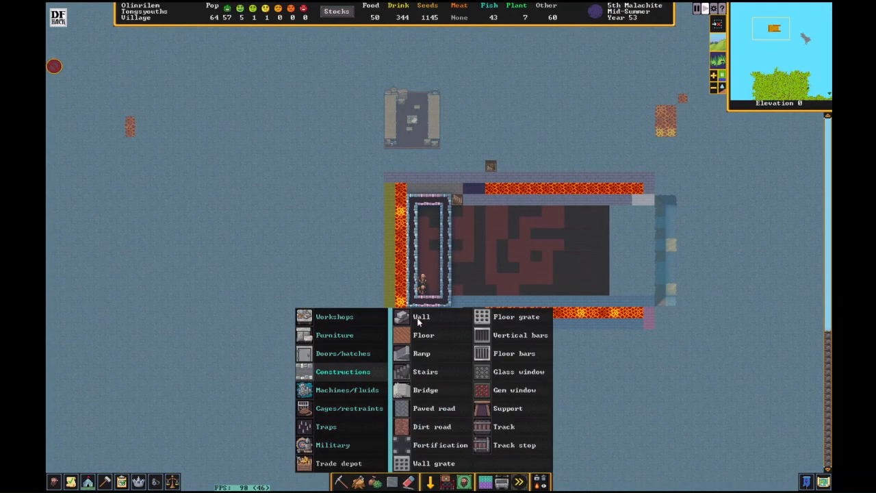
pyautogui.click(424, 371)
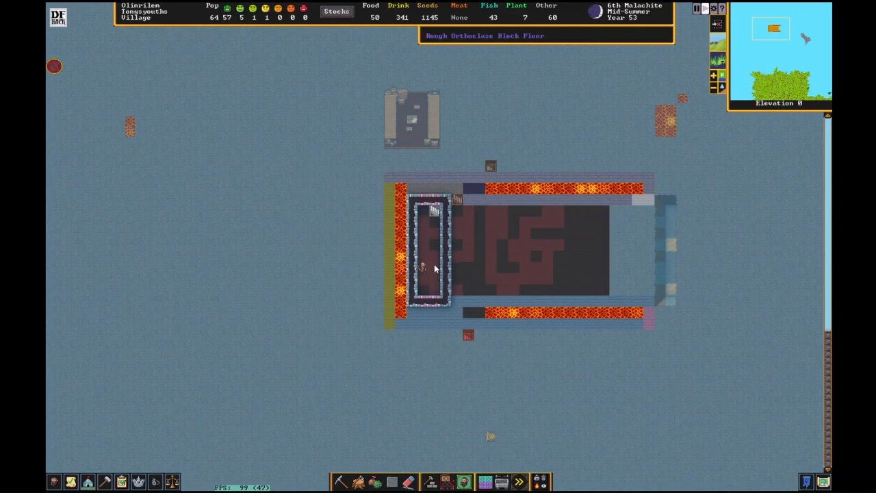
# Return to the game and delete the Brew drink from plant work order, leaving none active
pyautogui.press('Escape')
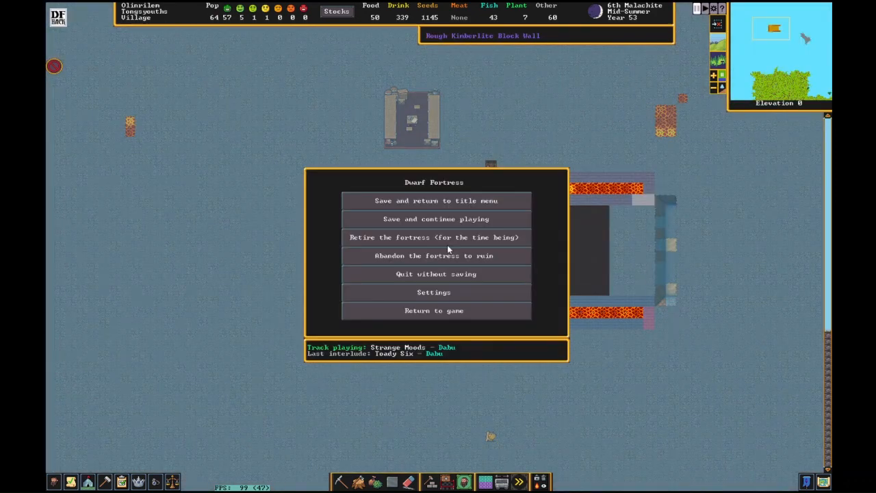
pyautogui.click(435, 219)
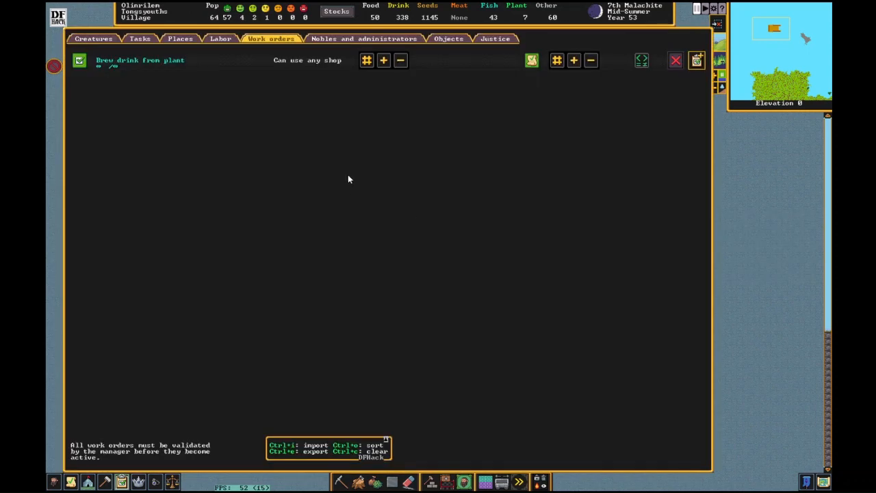
pyautogui.click(674, 60)
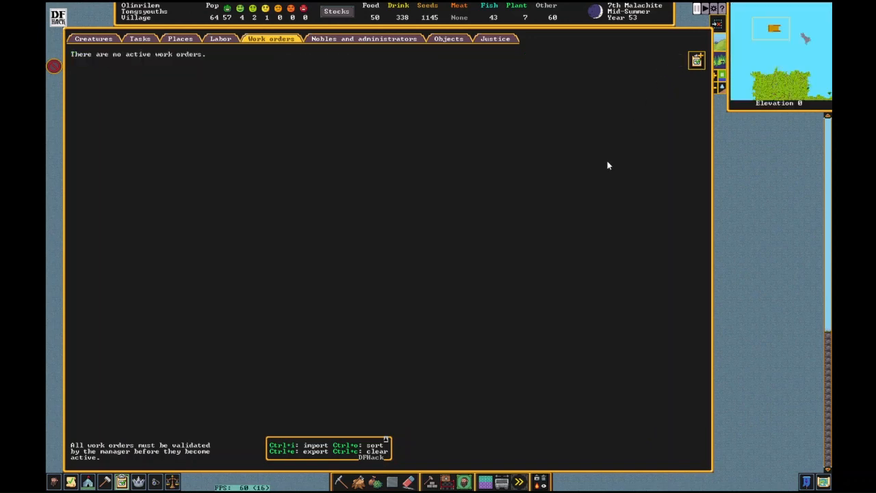